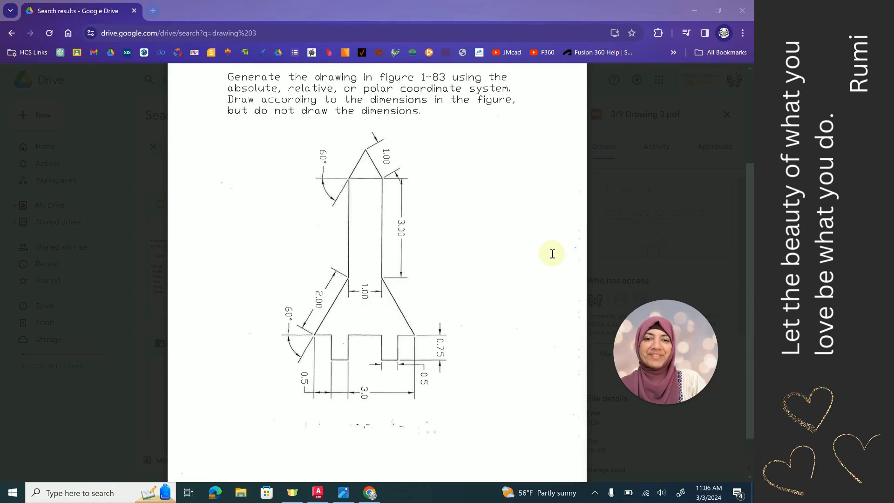
mouse_move(419, 148)
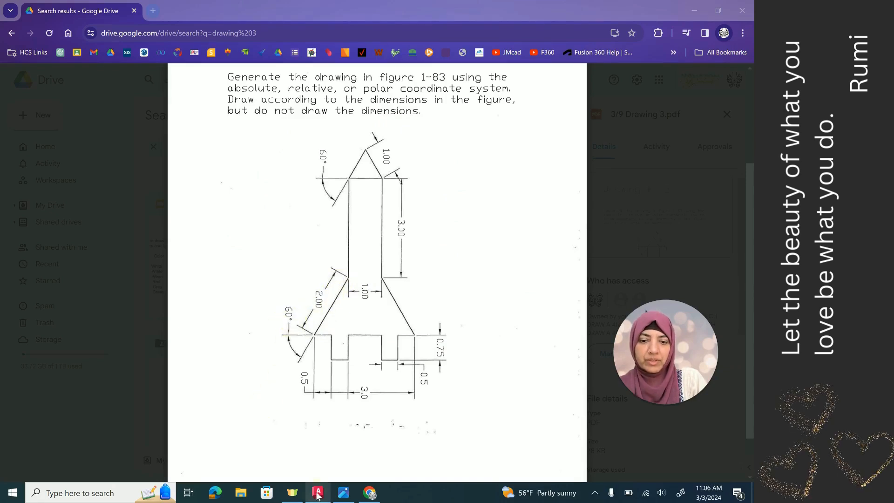
Step: Switch from the rocket figure in Google Drive to the blank AutoCAD title block drawing
click(318, 492)
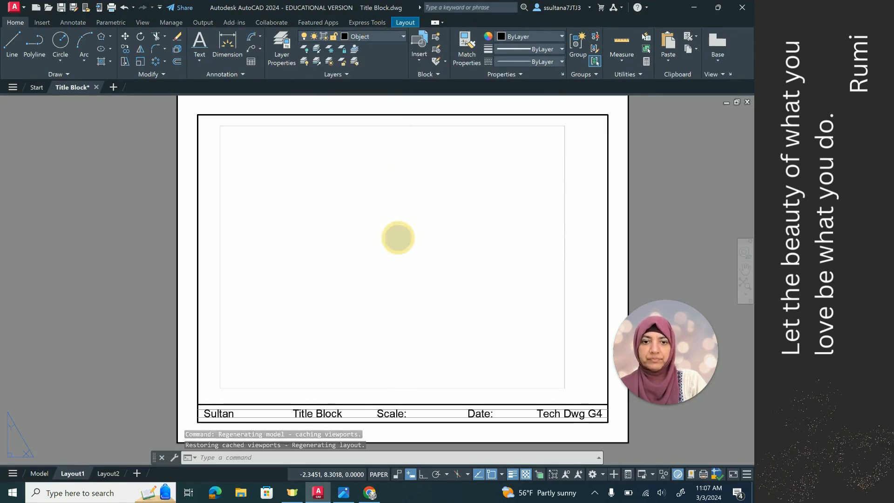
mouse_move(60, 158)
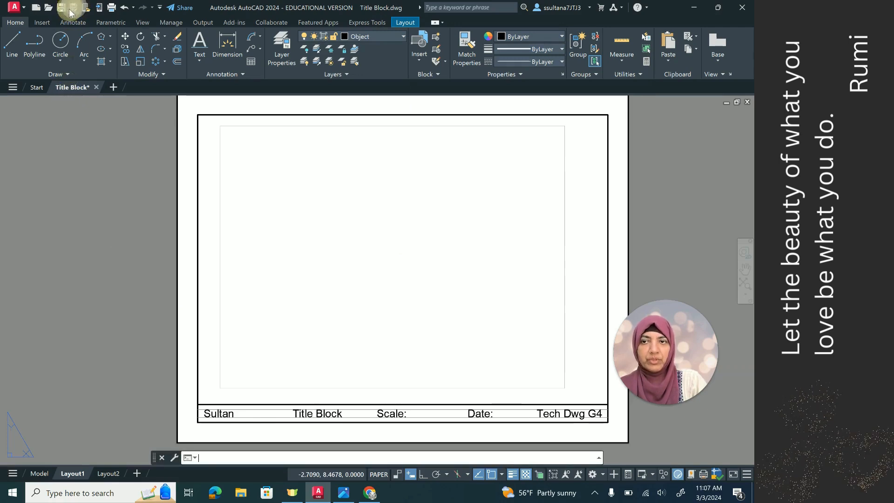
Step: Save the title block file as 'Drawing 3' and move to its empty model space
click(60, 7)
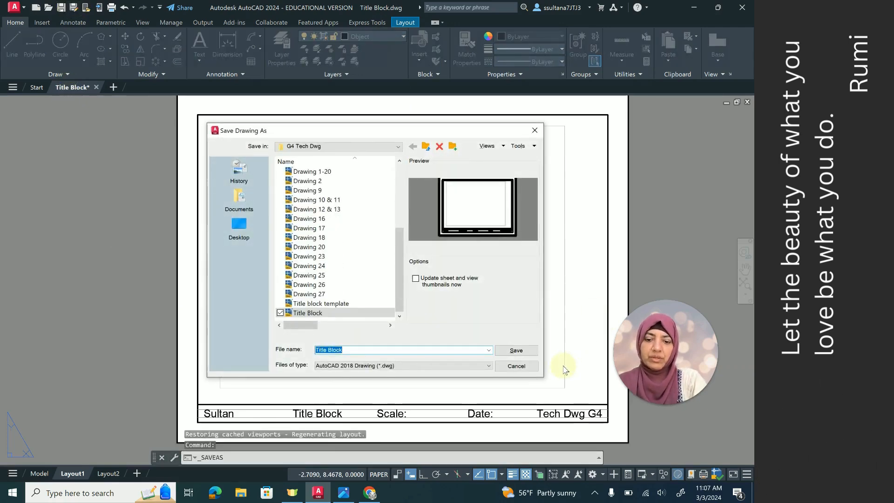
text(Drawing 3)
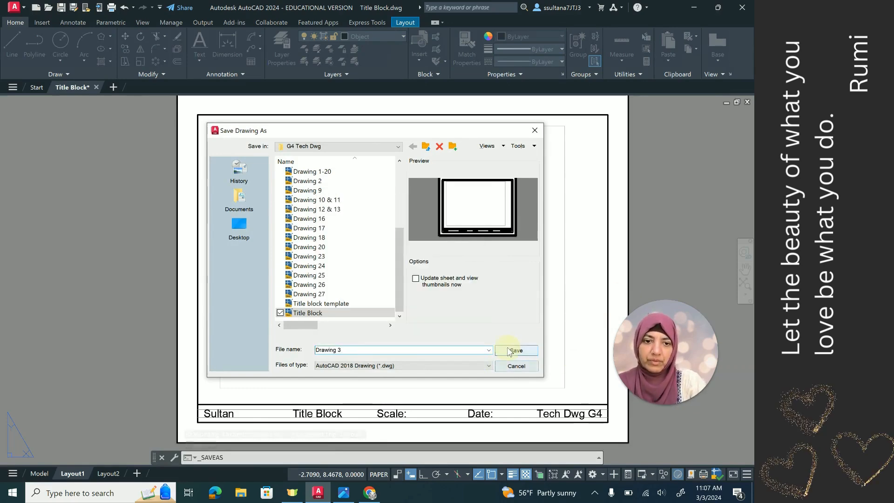
click(515, 350)
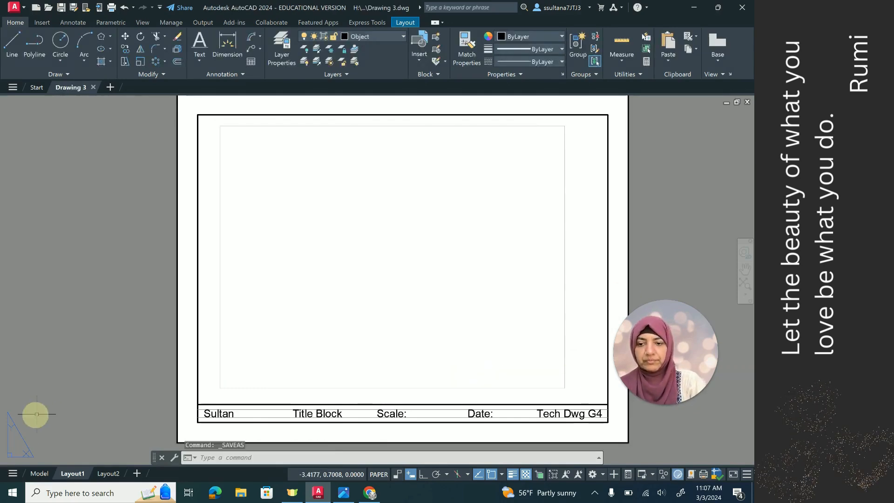
click(39, 474)
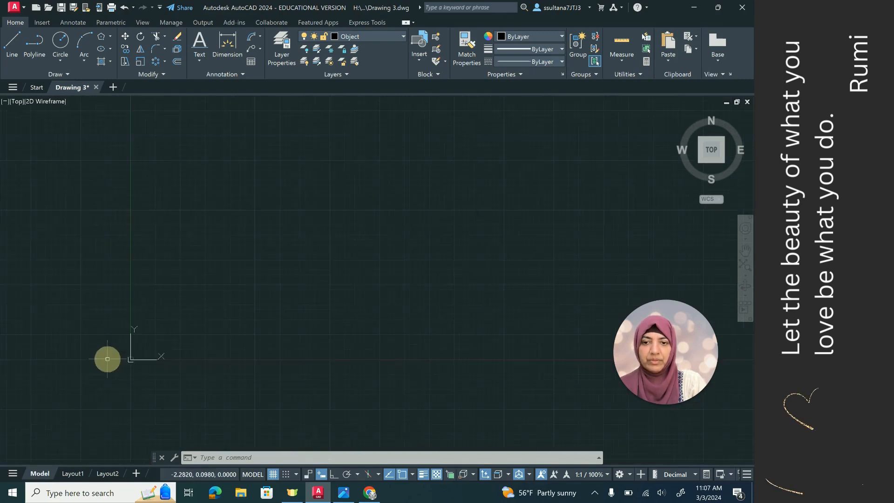
mouse_move(169, 315)
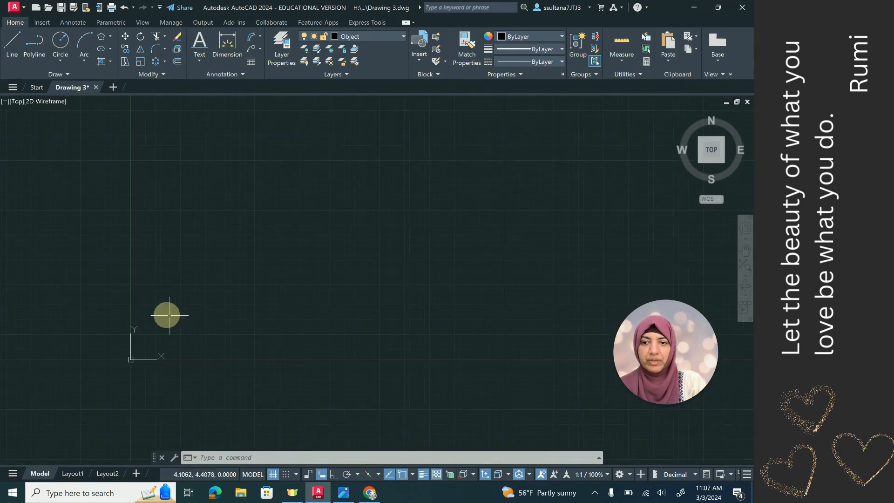
mouse_move(242, 258)
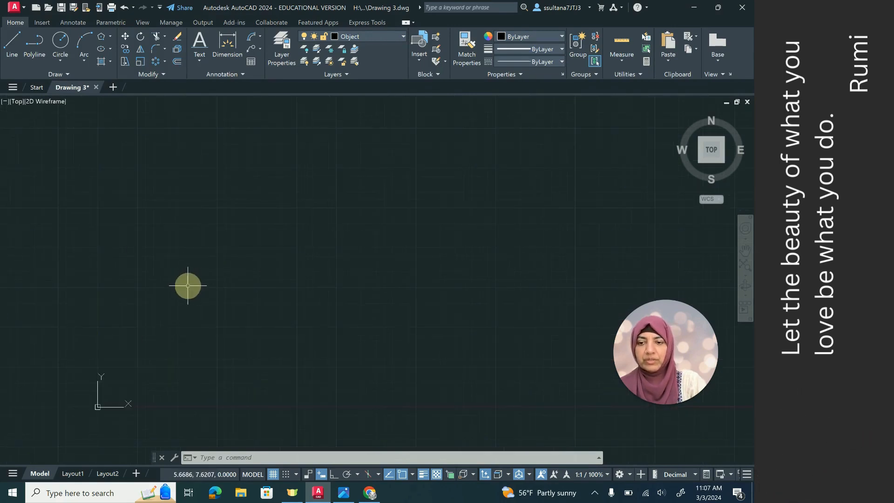
mouse_move(134, 289)
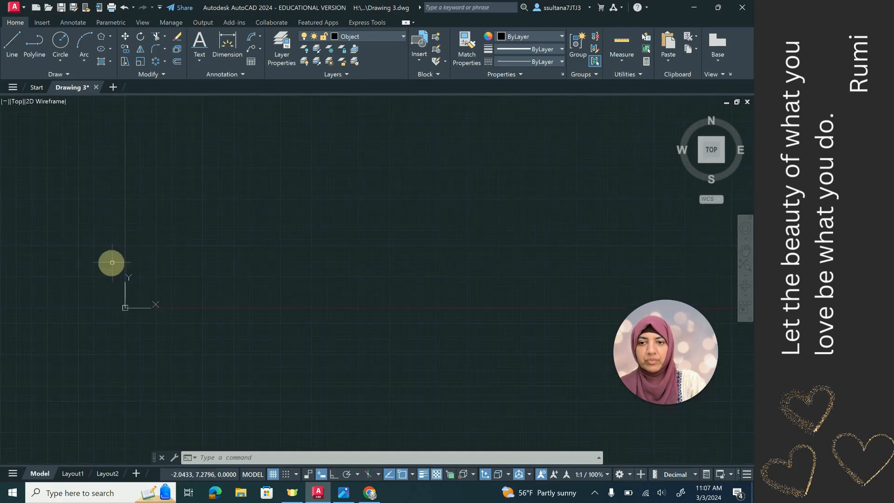
mouse_move(10, 394)
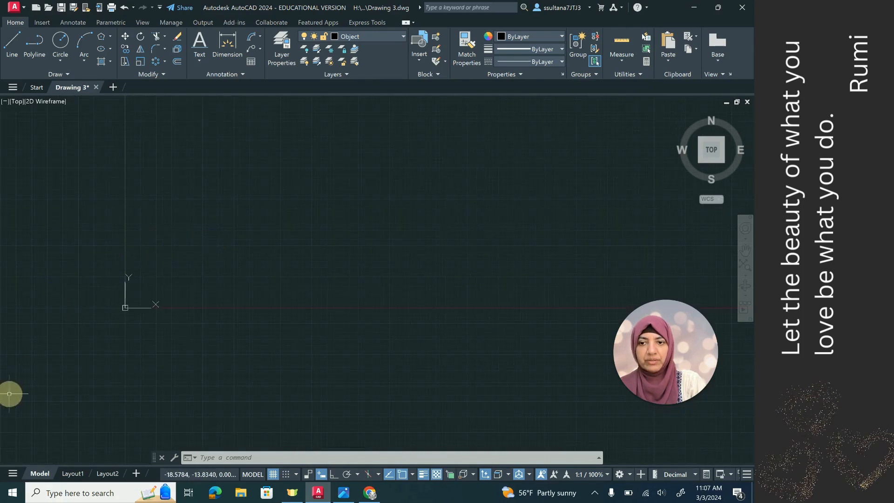
mouse_move(200, 236)
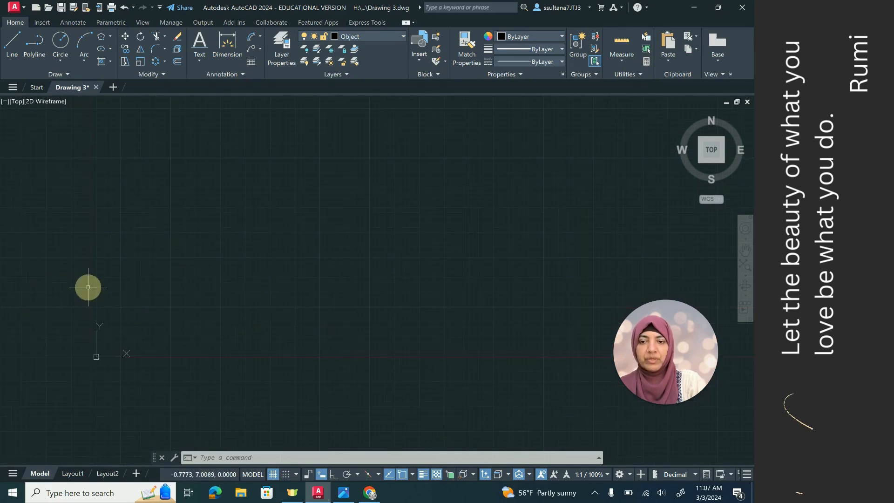
mouse_move(129, 314)
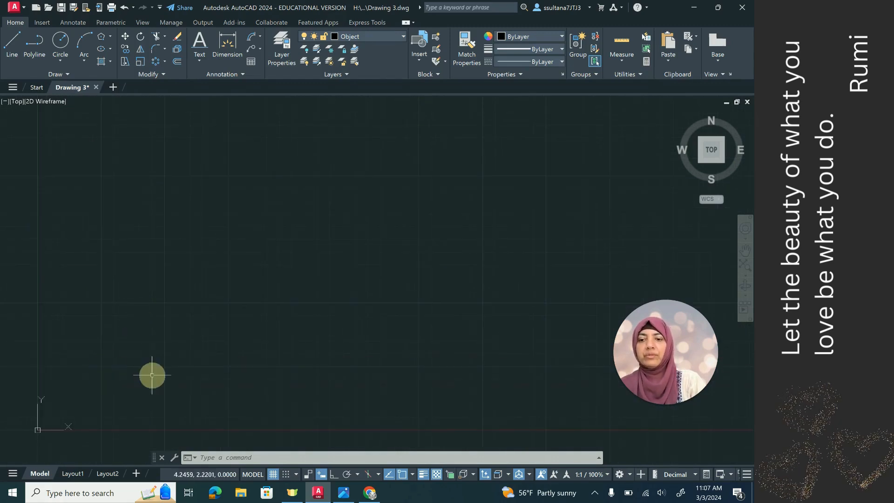
mouse_move(211, 424)
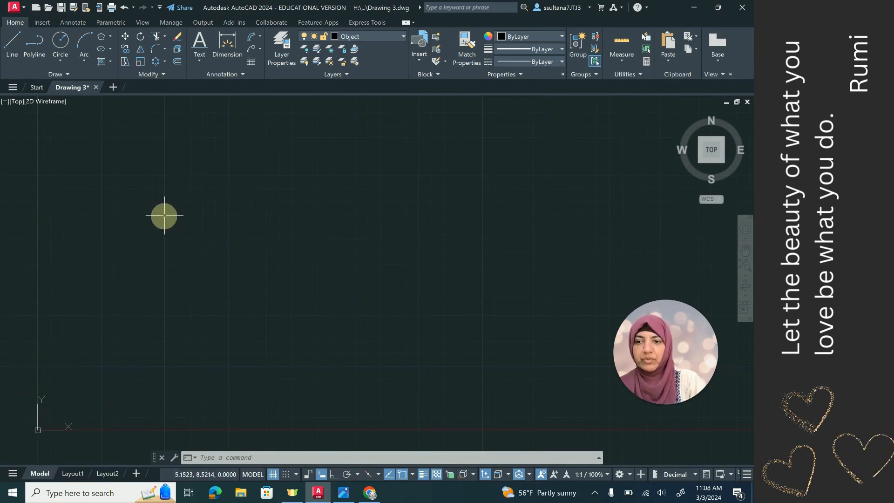
Step: Adjust a status bar setting and begin entering L for the Line command
click(435, 474)
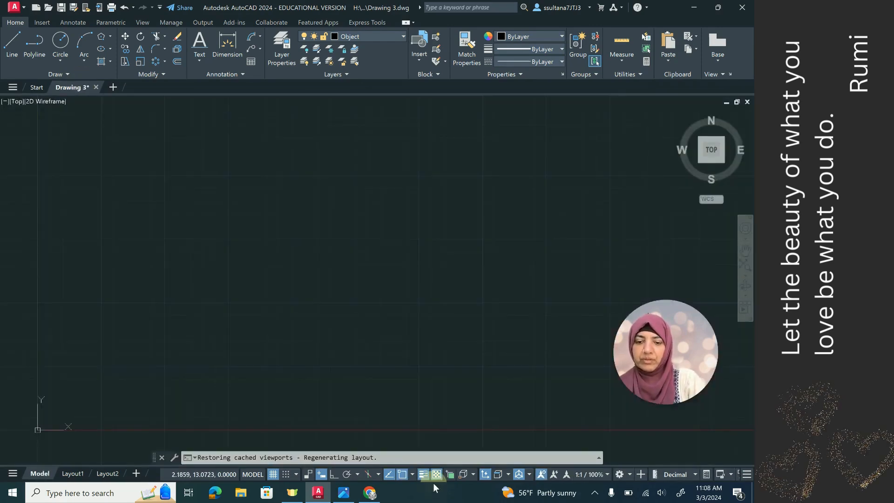
text(L)
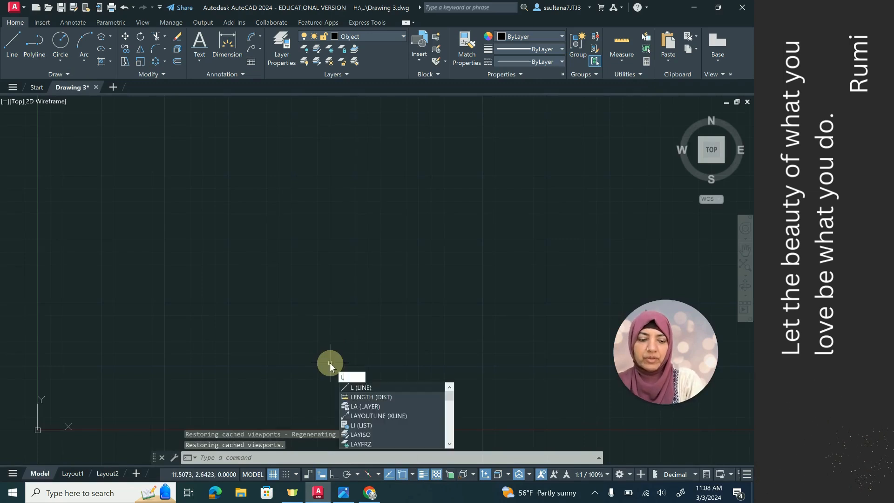
Step: Start a line at 10,10, then bring the rocket figure back on screen
key(enter)
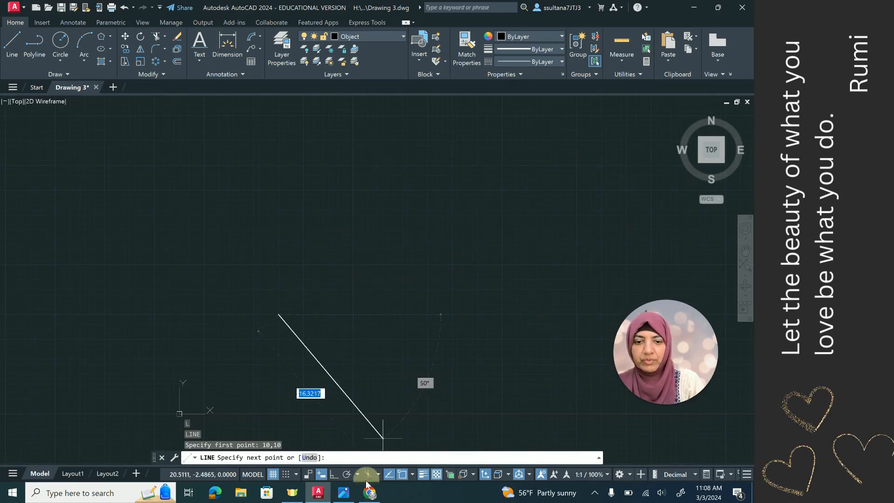
click(369, 492)
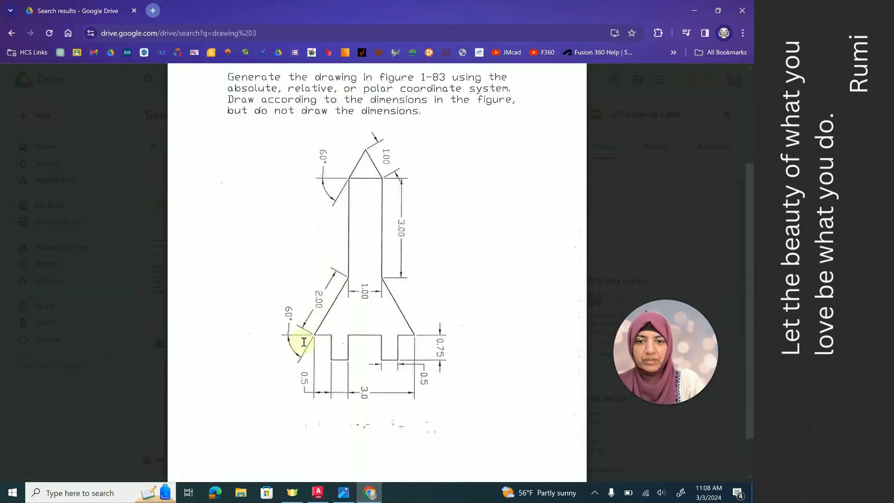
mouse_move(345, 283)
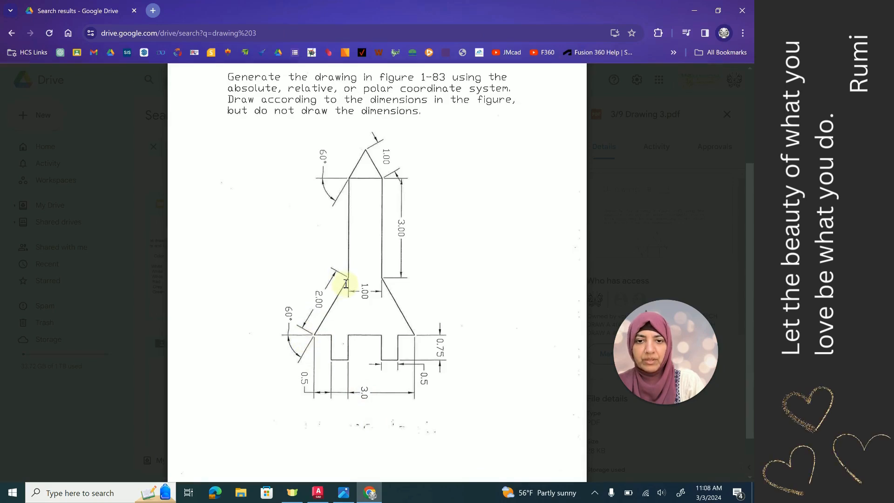
mouse_move(353, 171)
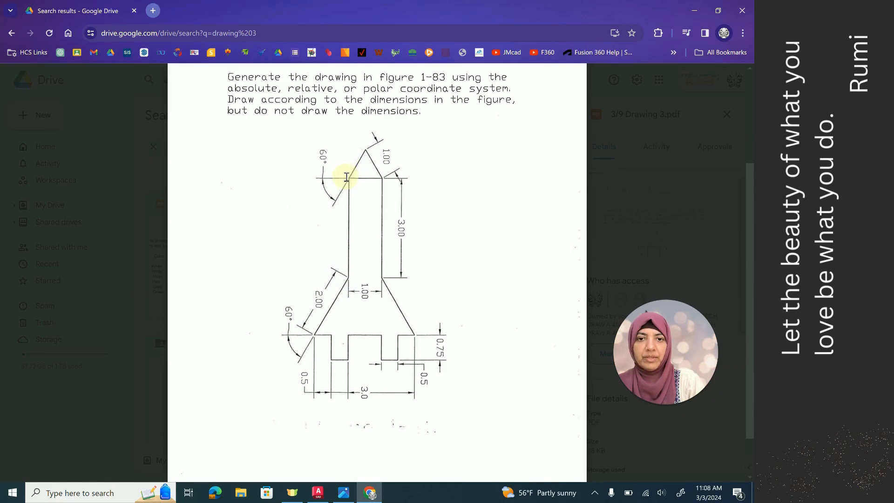
mouse_move(365, 151)
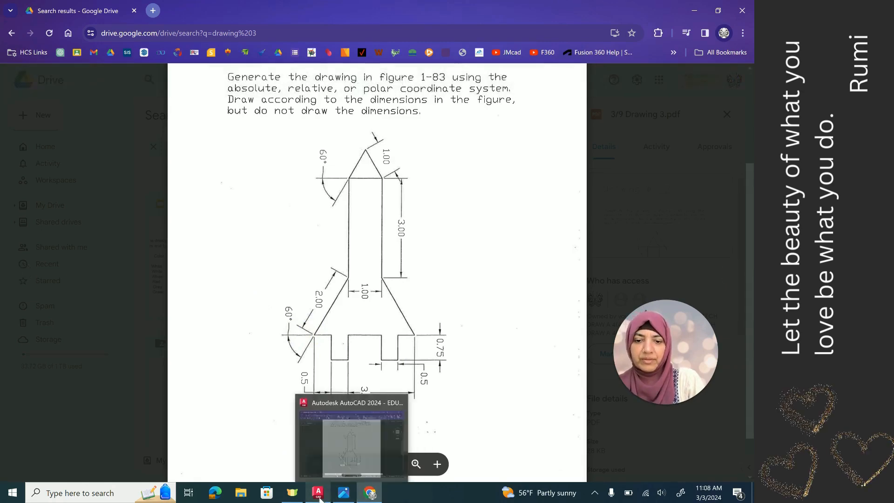
Step: Switch between AutoCAD and the rocket figure to keep the dimensioned sketch as reference
click(318, 492)
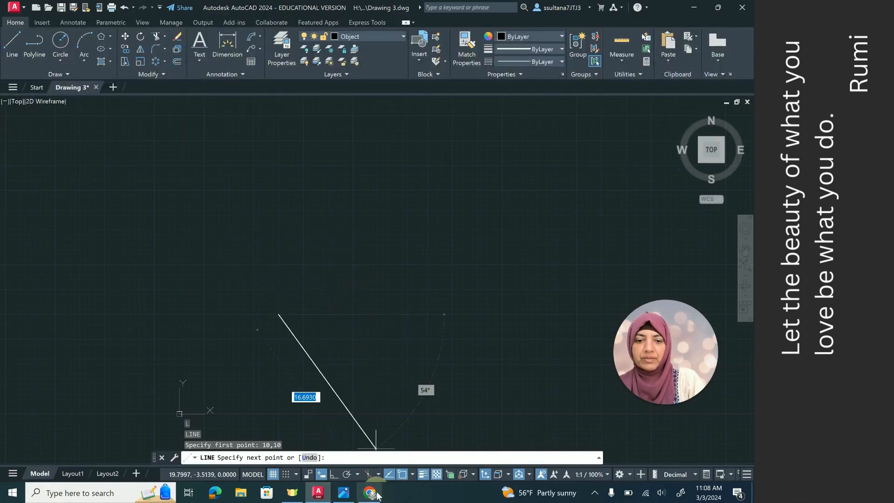
click(369, 492)
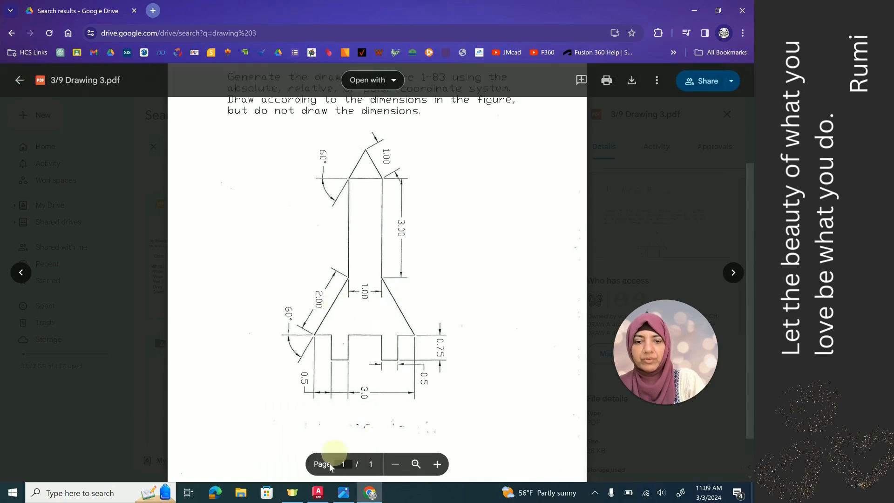
click(318, 492)
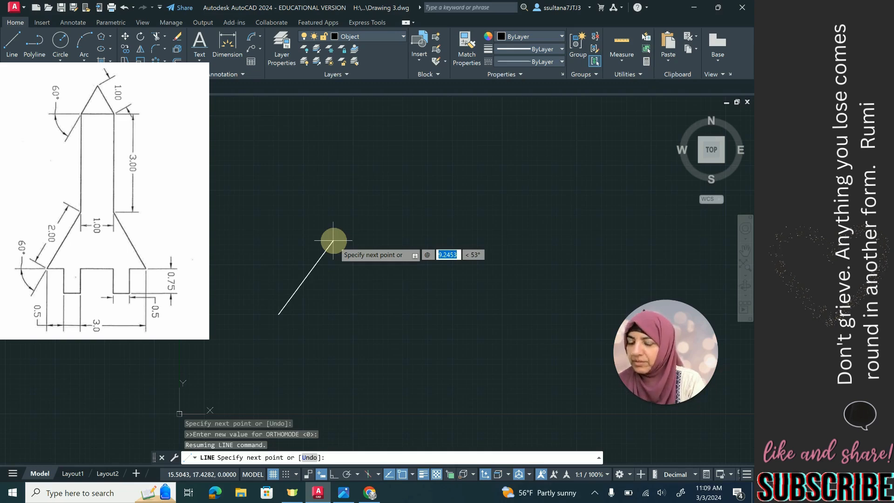
Step: Draw the left fin, body and nose edges using relative polar entries such as @2<60
text(2)
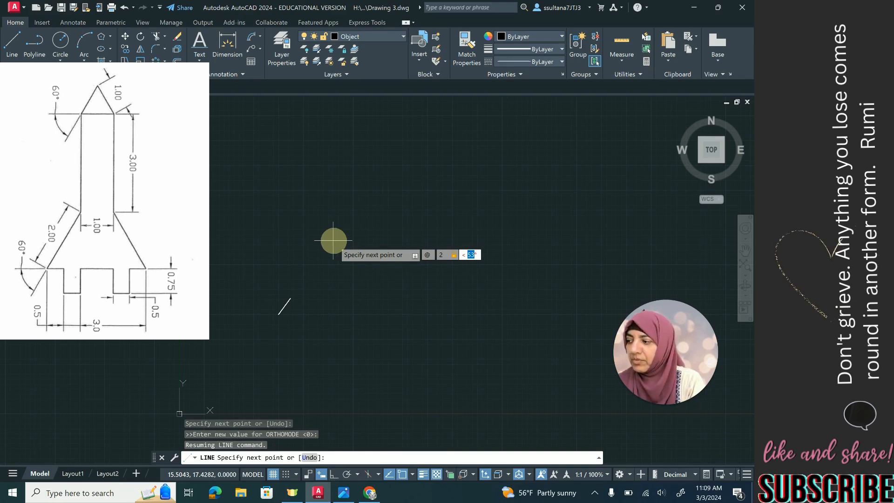
text(6.2997)
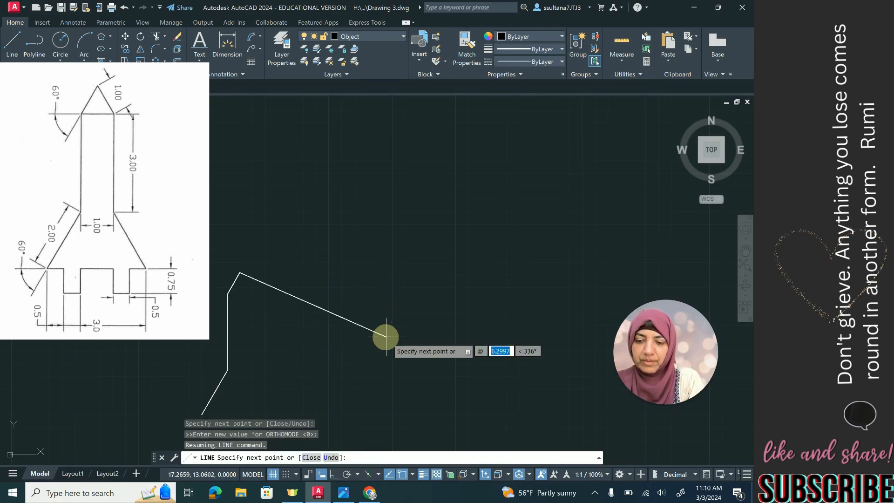
Step: Draw the nose tip @1<-60, right body side @3<270 and right fin @2<-60
text(1)
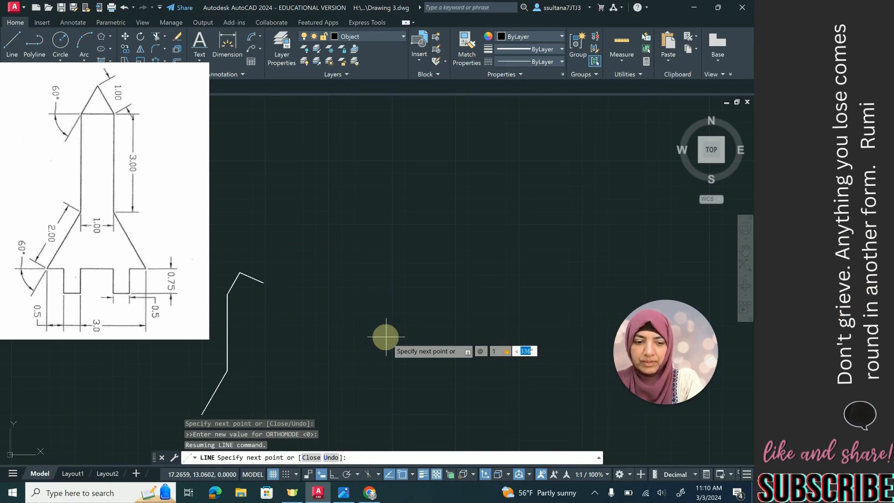
text(-60)
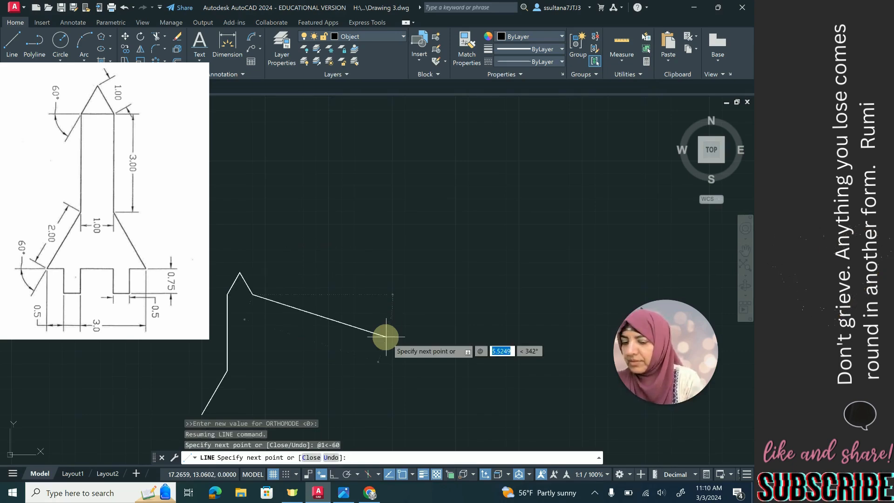
text(3)
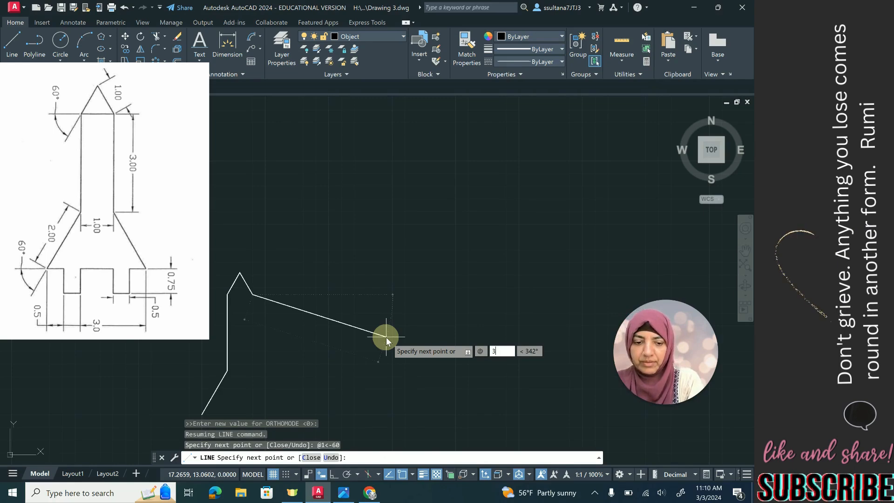
text(2)
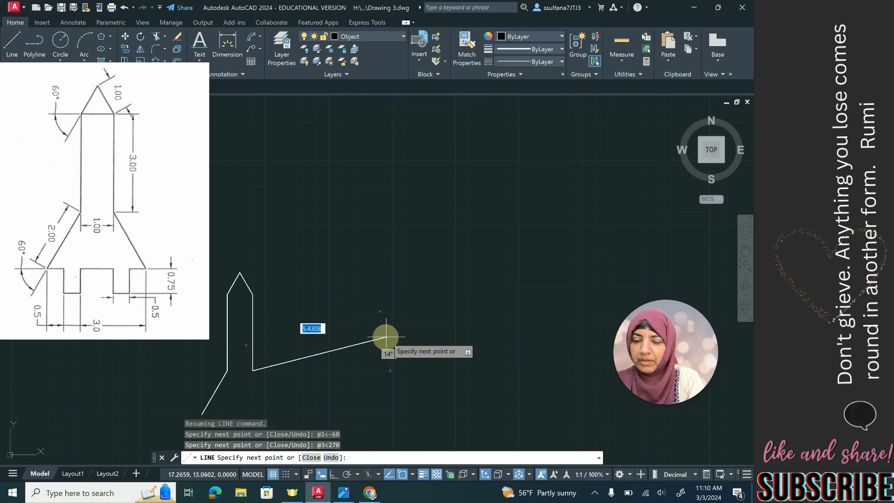
text(2)
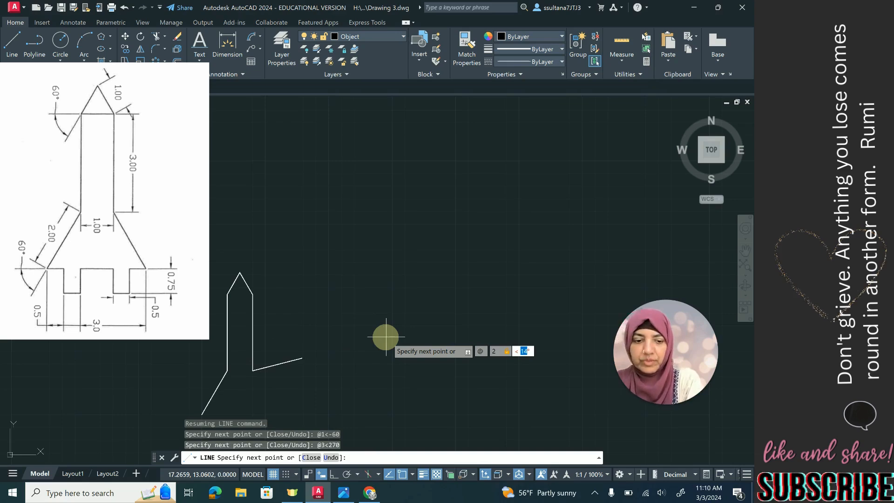
text(-60)
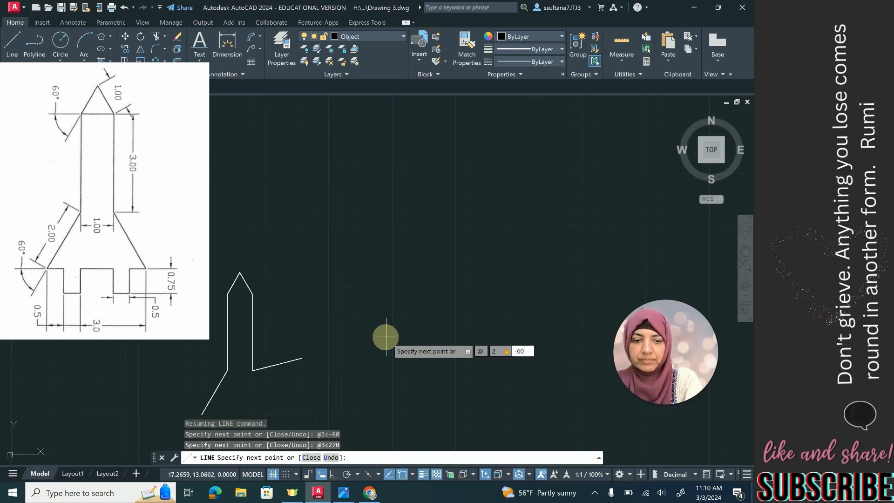
key(Enter)
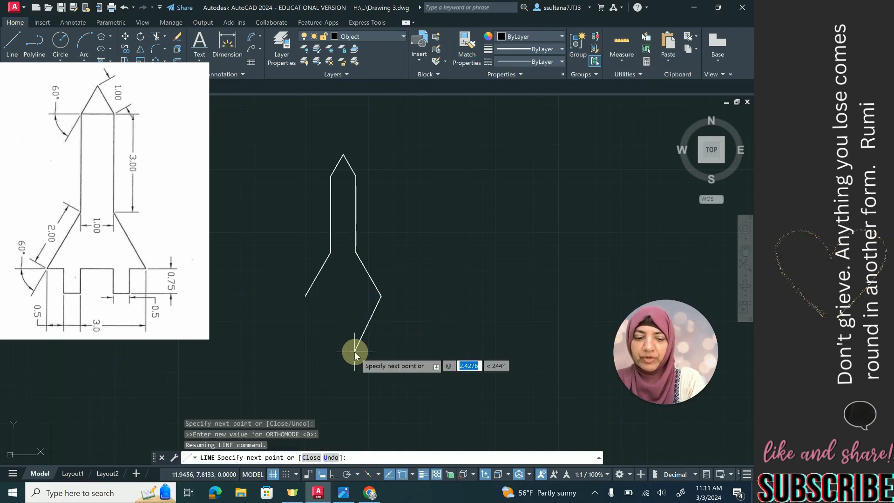
Step: Draw the right base steps: @.5<180, @.75<270, @.5<180, @.75<90, @1<180, @.75<270
text(.5)
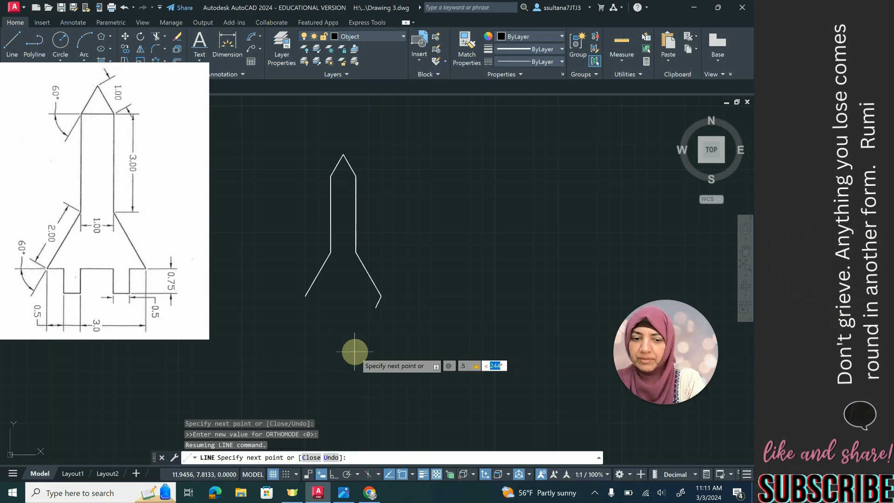
text(180)
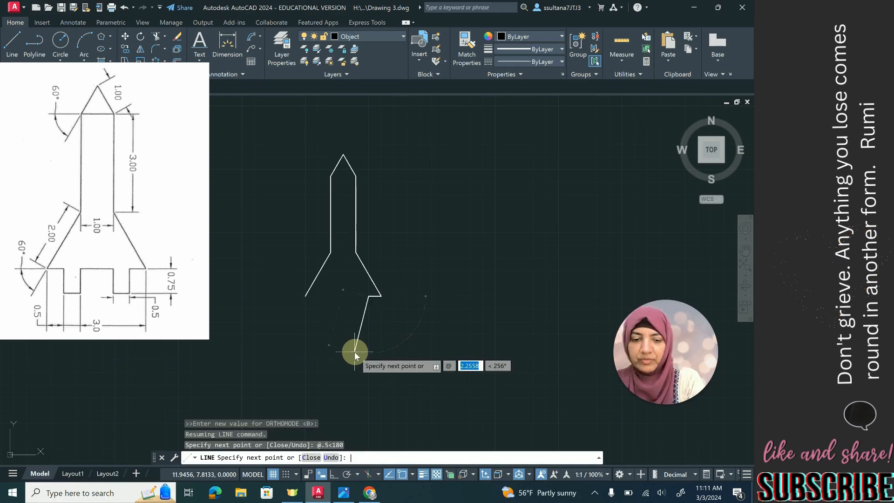
text(.75)
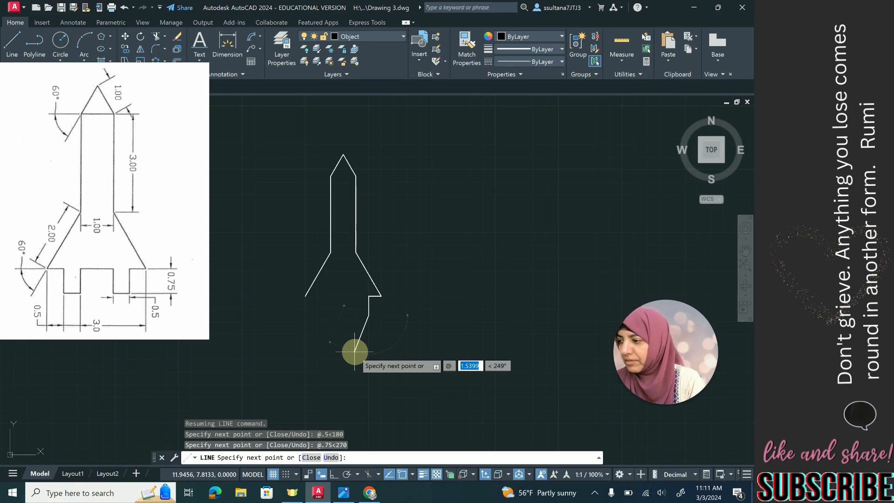
text(.5)
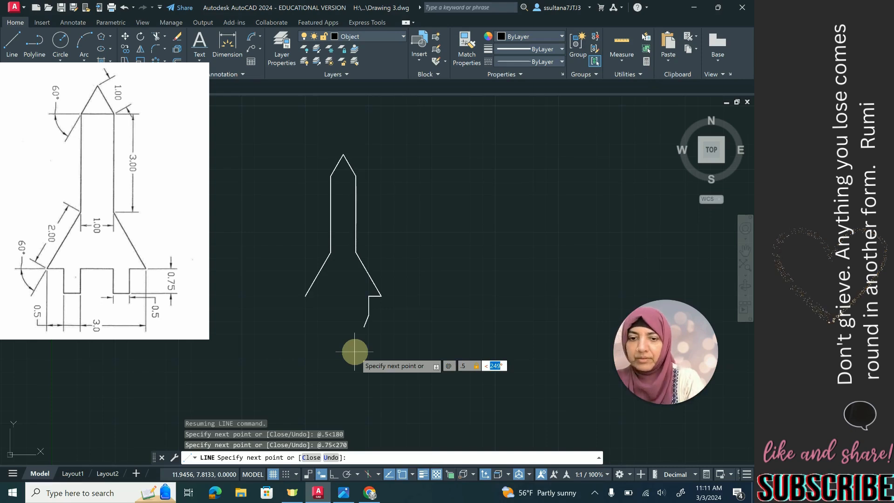
text(180)
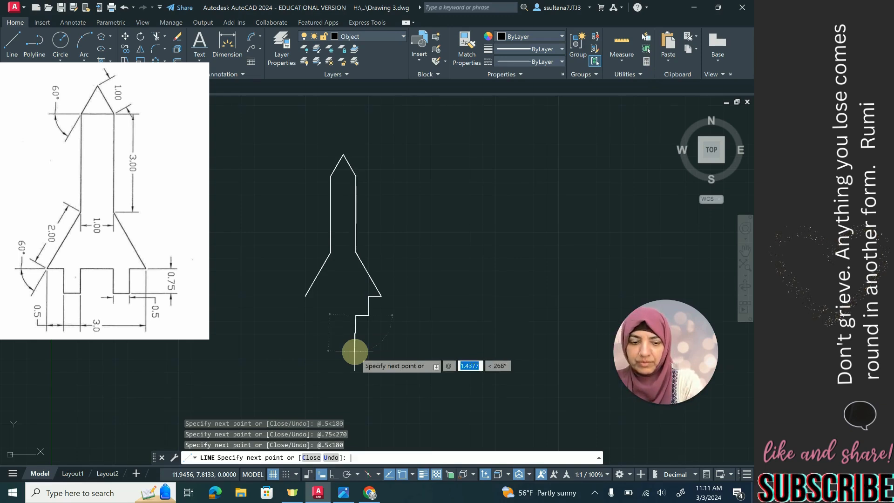
text(.75)
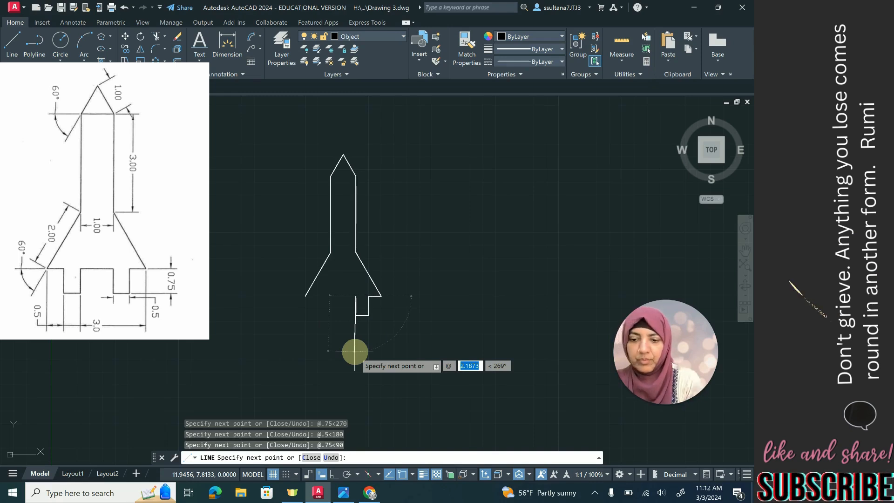
text(1)
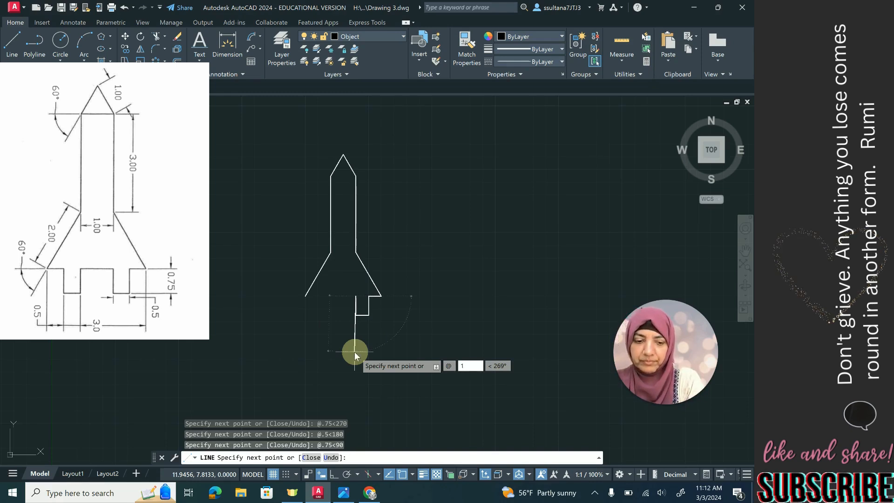
text(1)
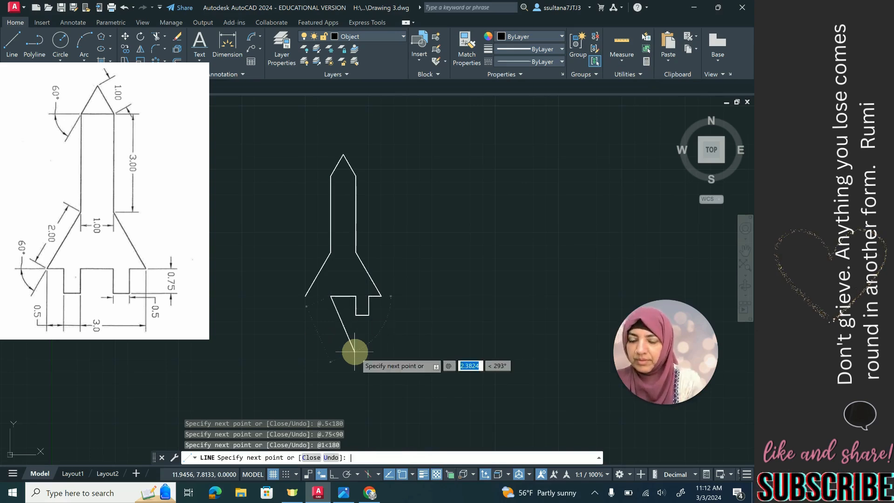
text(.7)
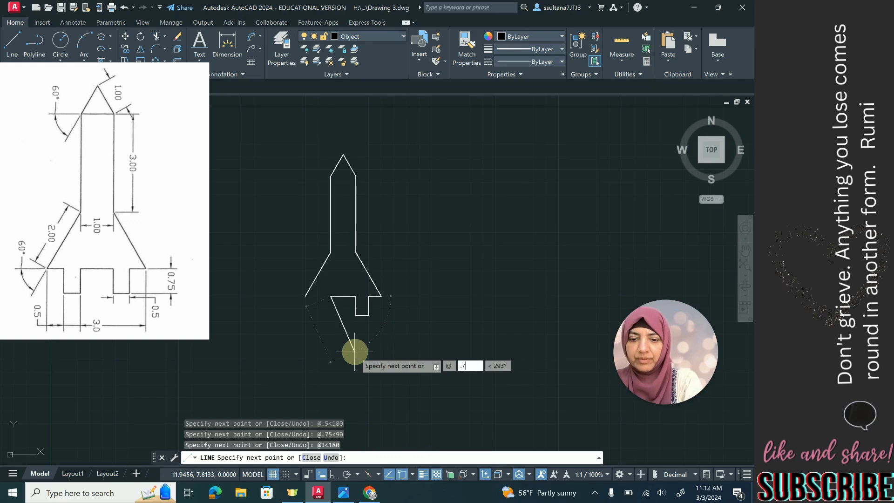
text(.75)
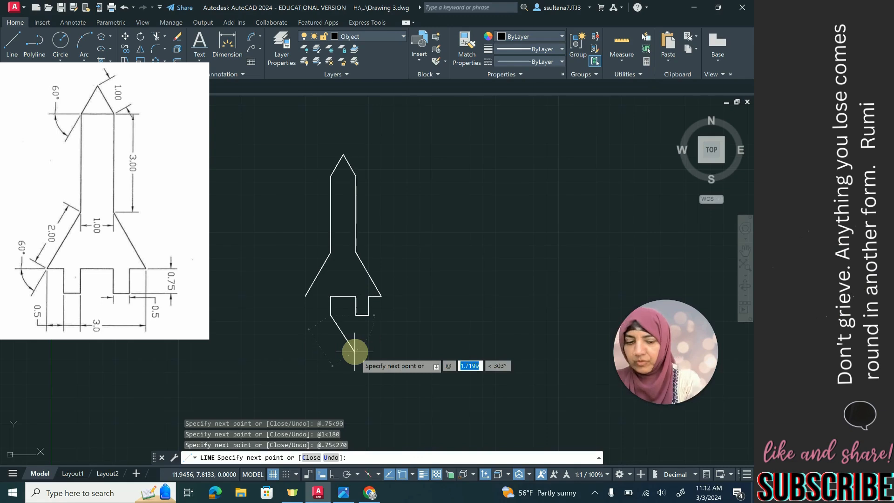
text(.5)
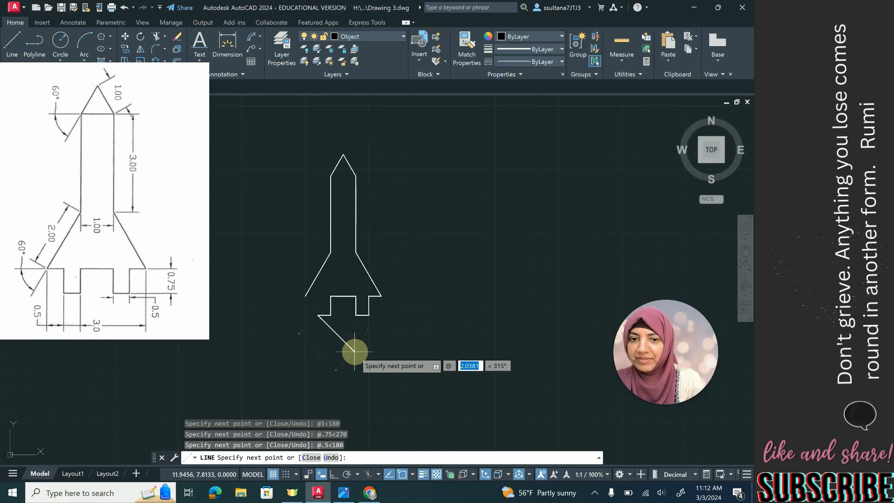
Step: Finish the left base tab with @.5<180 and @.75<90, then close the outline with C
text(.75)
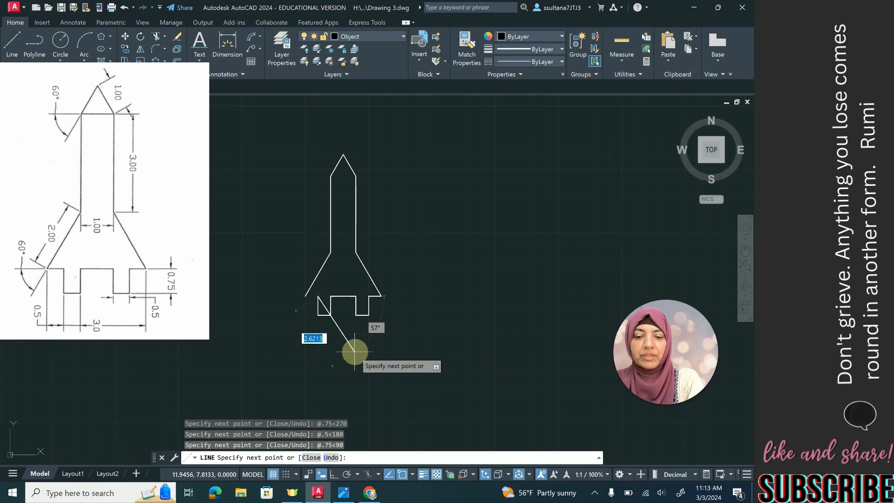
text(c)
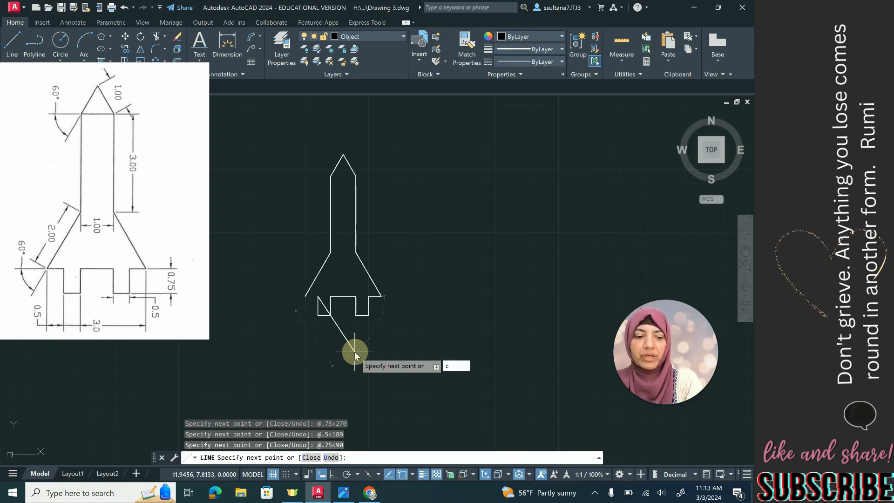
key(enter)
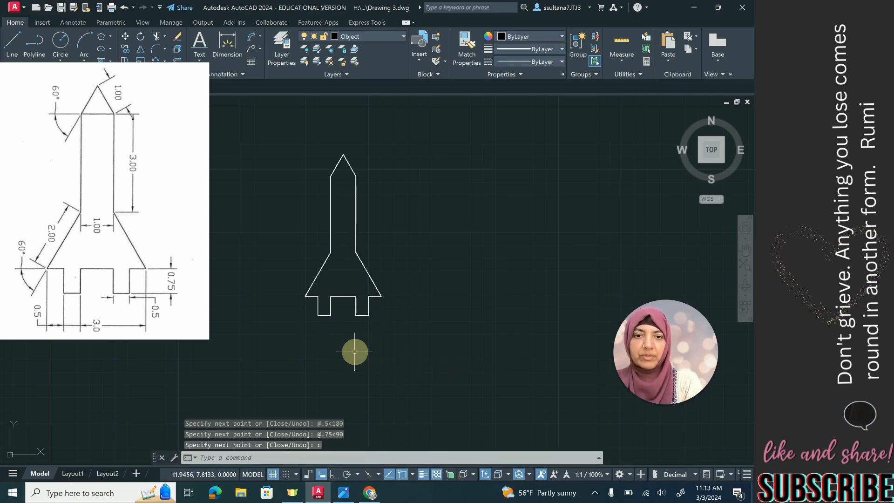
mouse_move(383, 179)
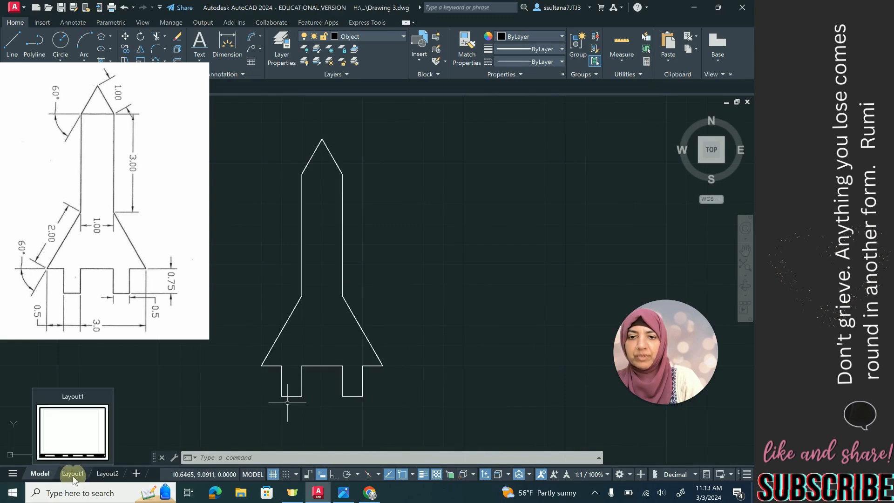
Step: Open the Layout1 sheet and set its title block viewport scale to 1:1
click(72, 473)
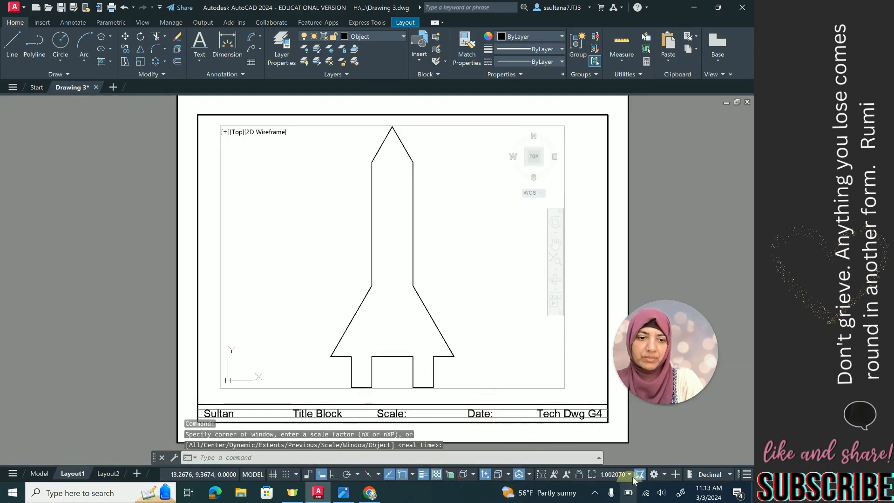
click(614, 474)
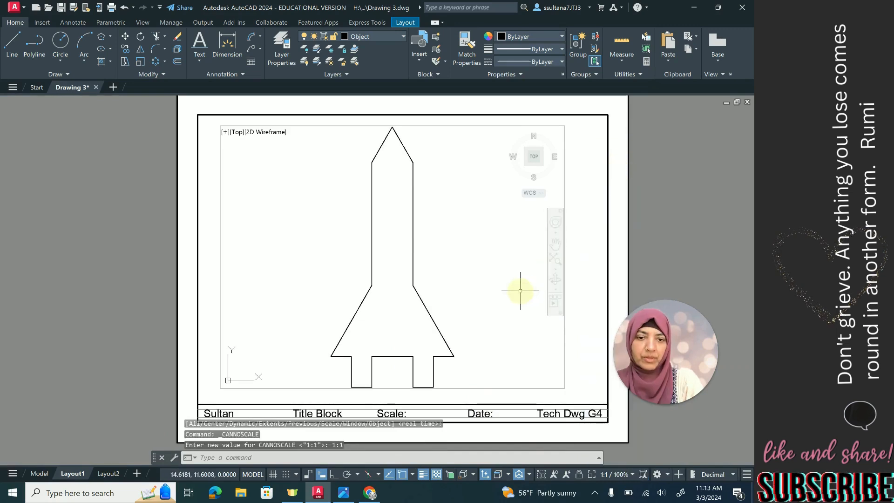
mouse_move(556, 369)
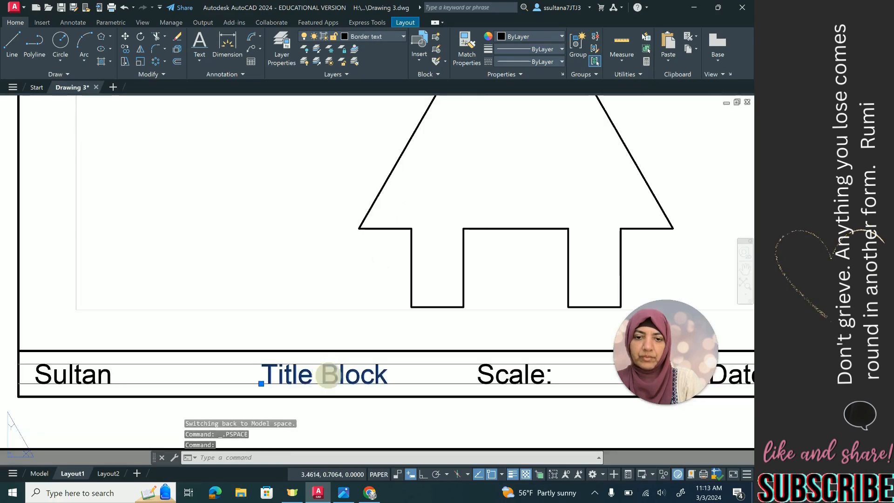
Step: Retitle the title block 'Drawing 3' and edit the Scale label to read 1:1
double_click(323, 375)
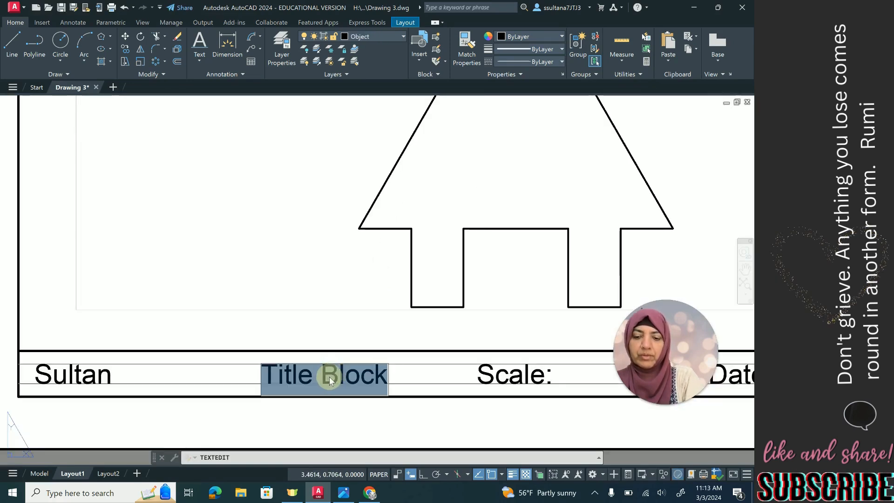
text(Drawing 3)
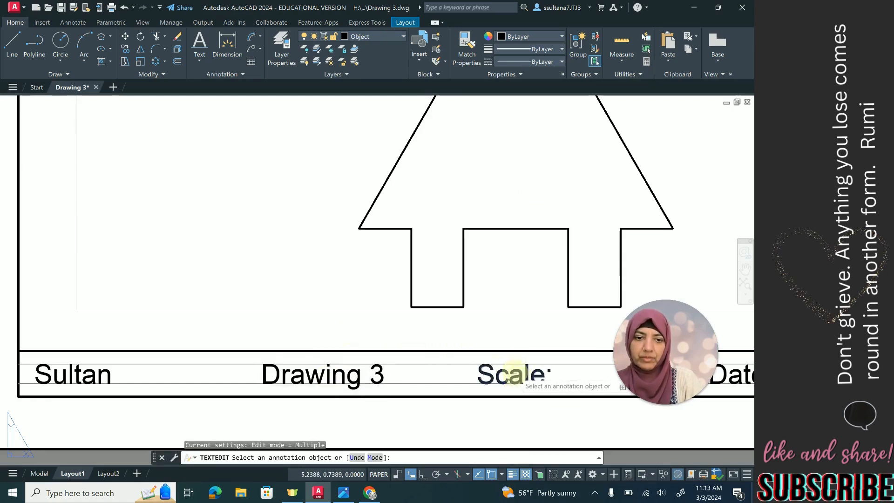
double_click(511, 374)
text( 1:1)
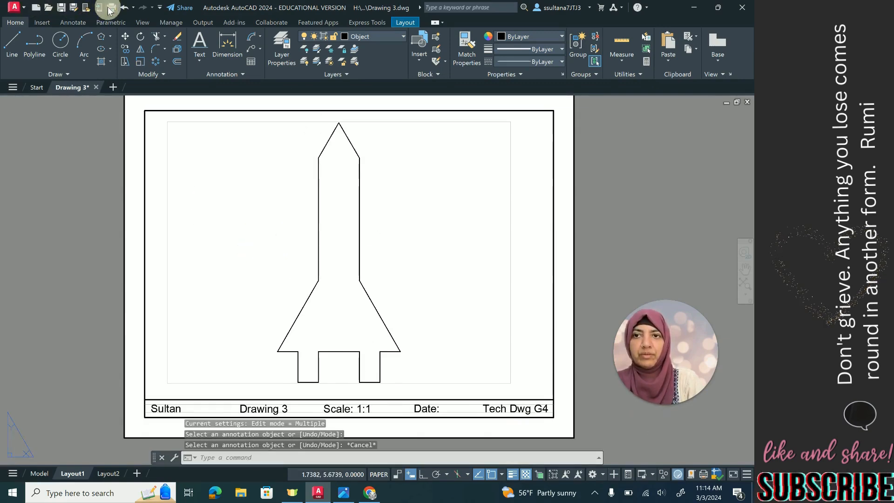
Step: Plot Layout1 using the AutoCAD PDF (High Quality Print) printer
click(110, 6)
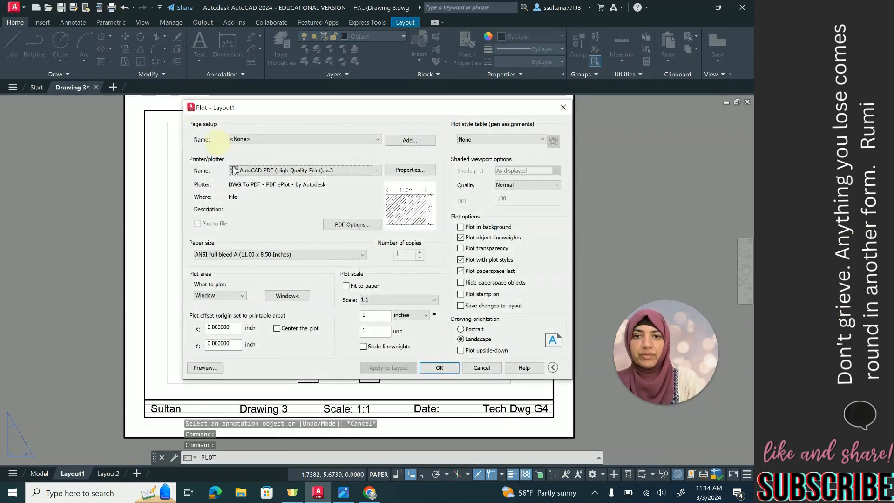
click(302, 169)
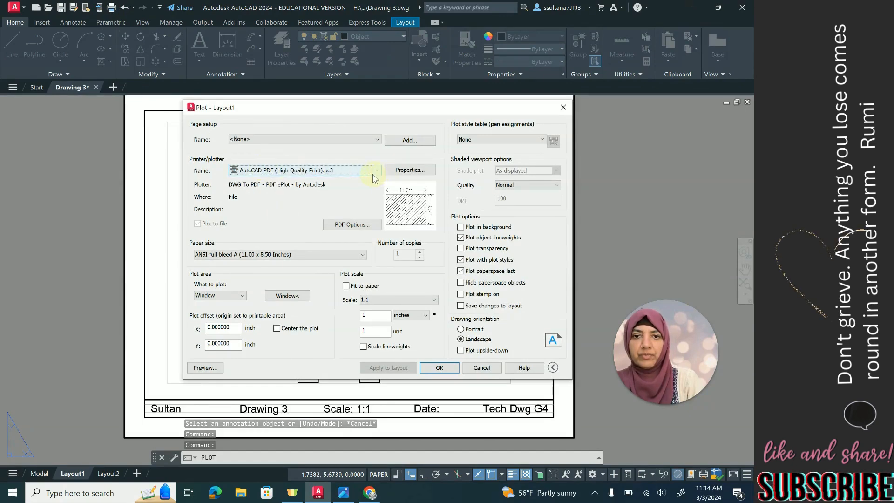
click(375, 170)
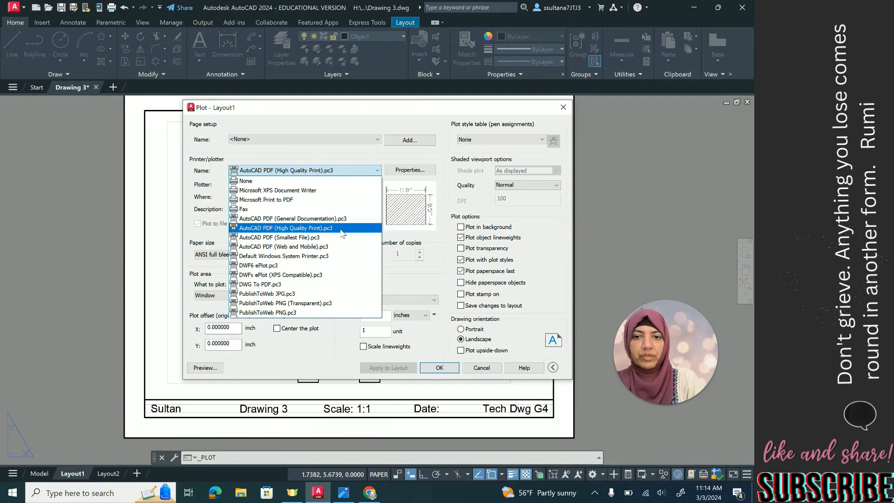
click(285, 228)
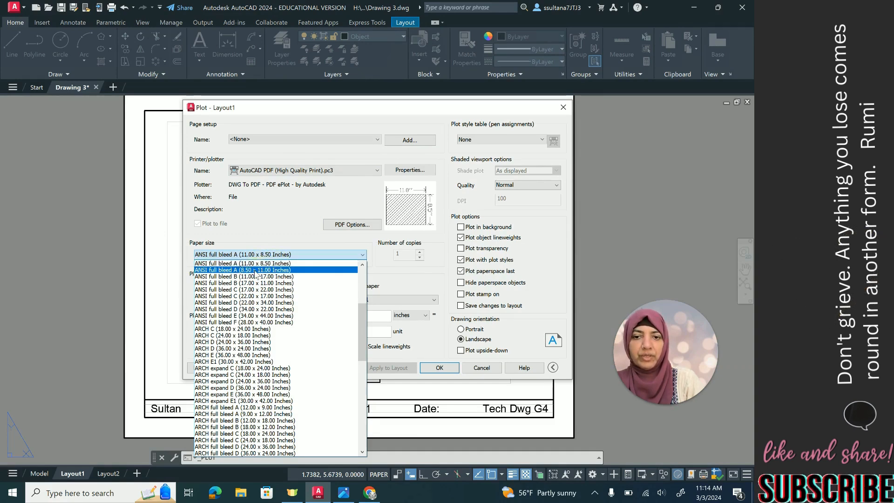
Step: Choose ANSI full bleed A (11.00 x 8.50 Inches) landscape paper
click(243, 270)
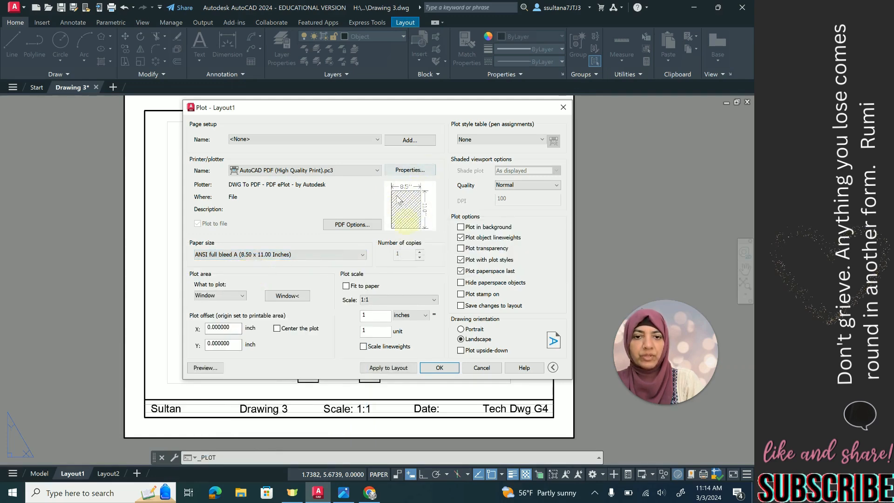
click(362, 254)
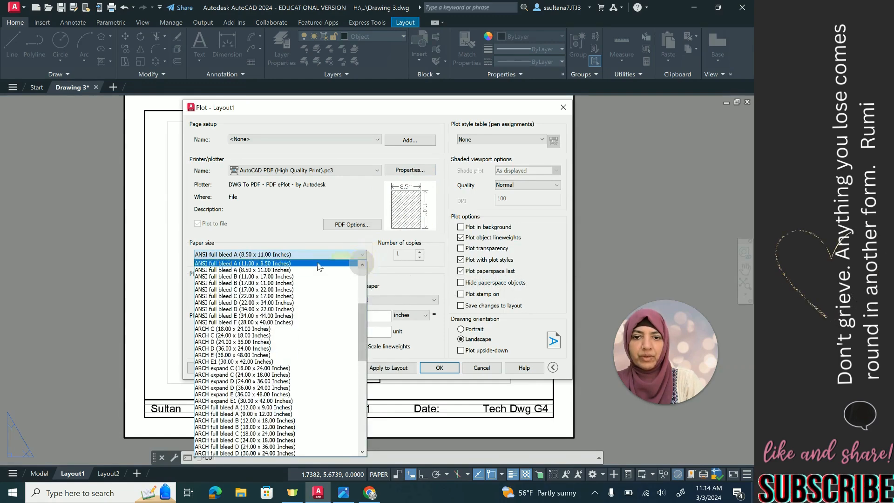
click(242, 263)
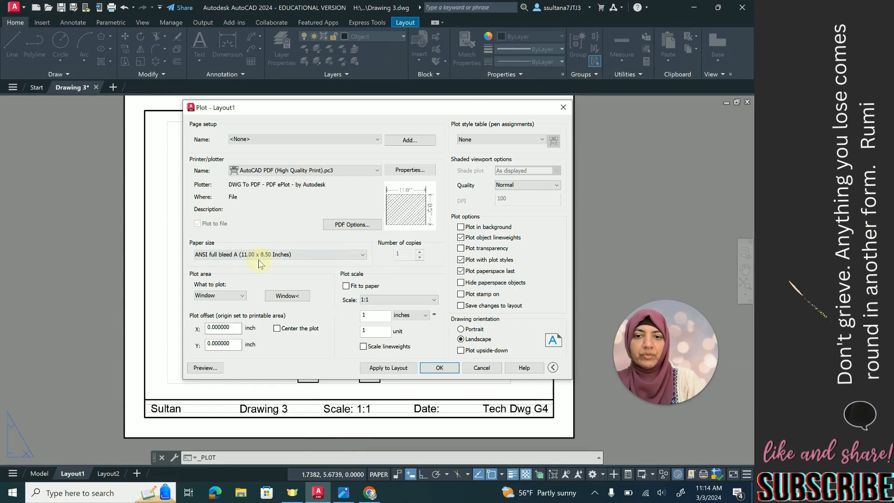
mouse_move(279, 254)
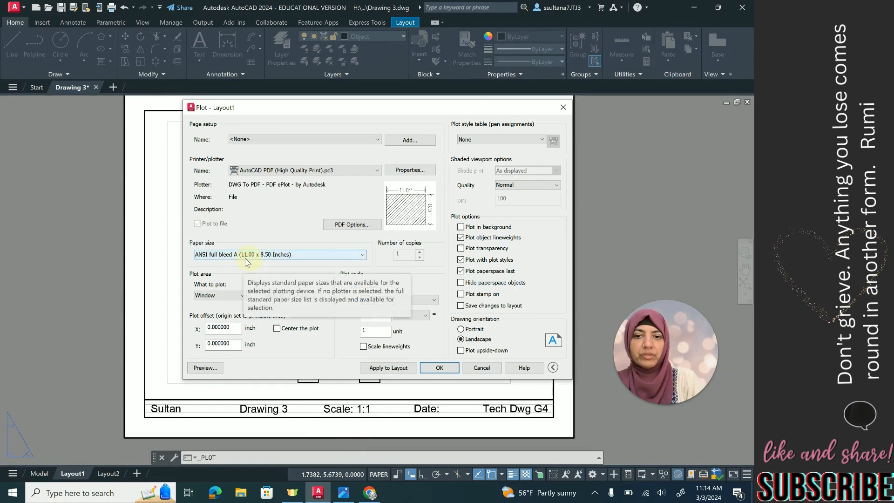
mouse_move(247, 261)
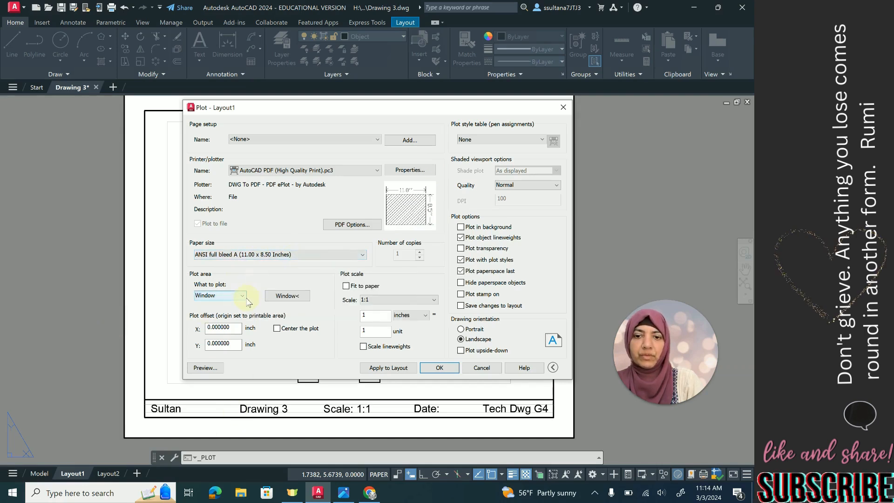
Step: Set What to plot to Layout and preview the full rocket sheet
click(244, 294)
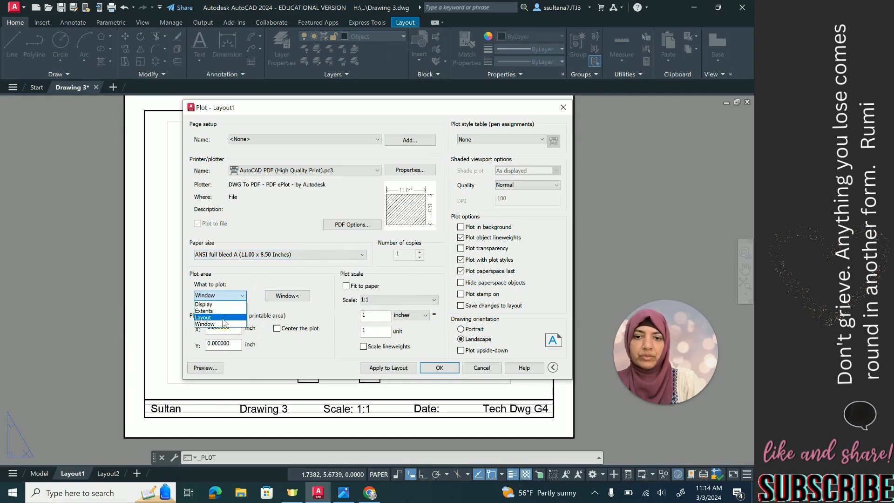
click(203, 317)
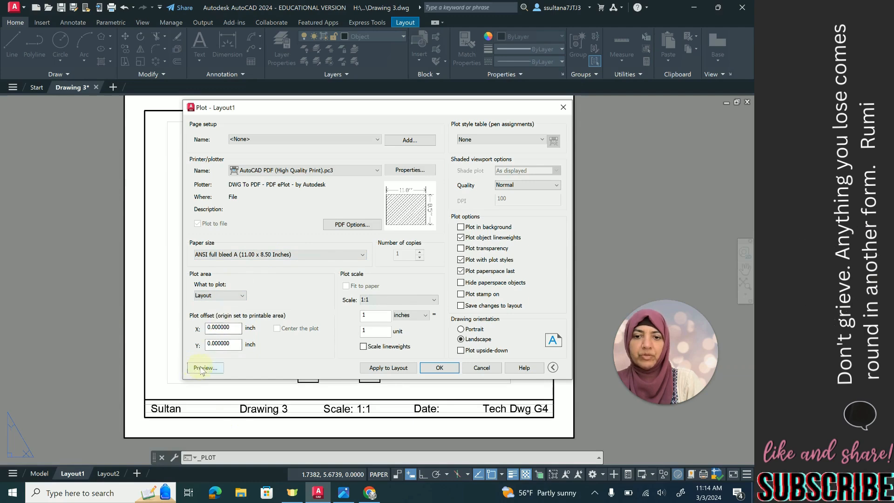
click(204, 368)
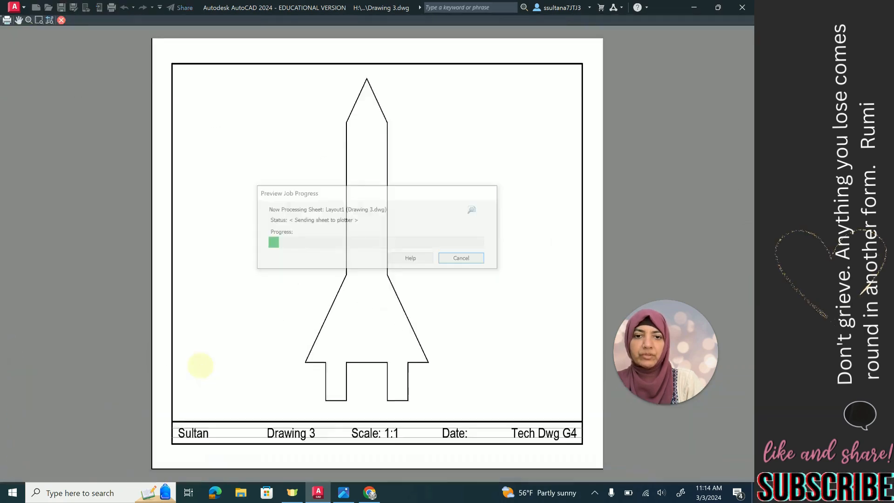
right_click(246, 246)
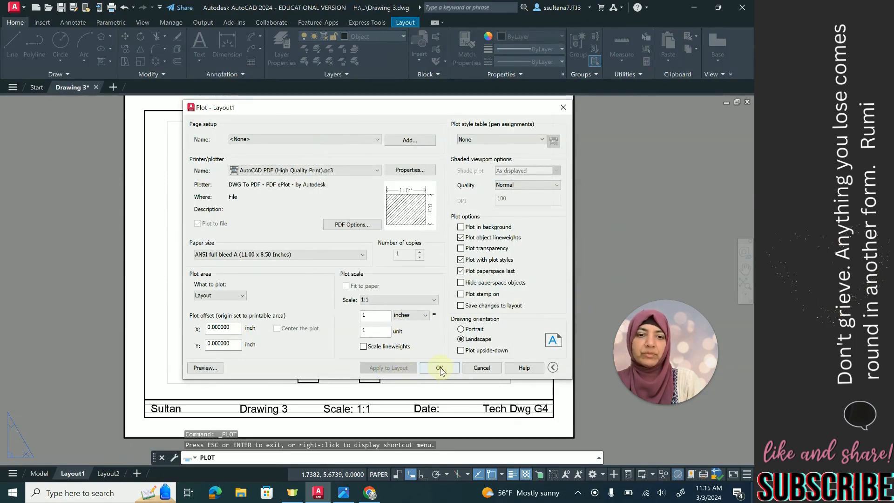
Step: Plot to Drawing 3-Layout1.pdf in Documents
click(439, 368)
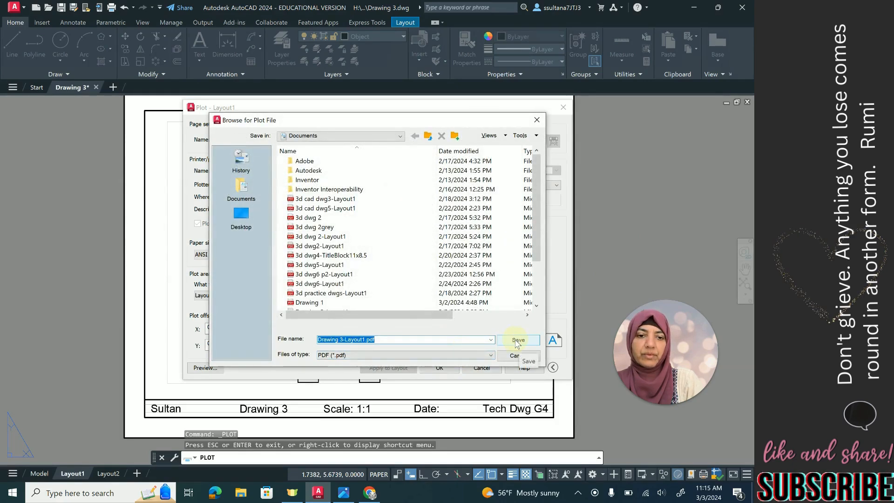
click(516, 340)
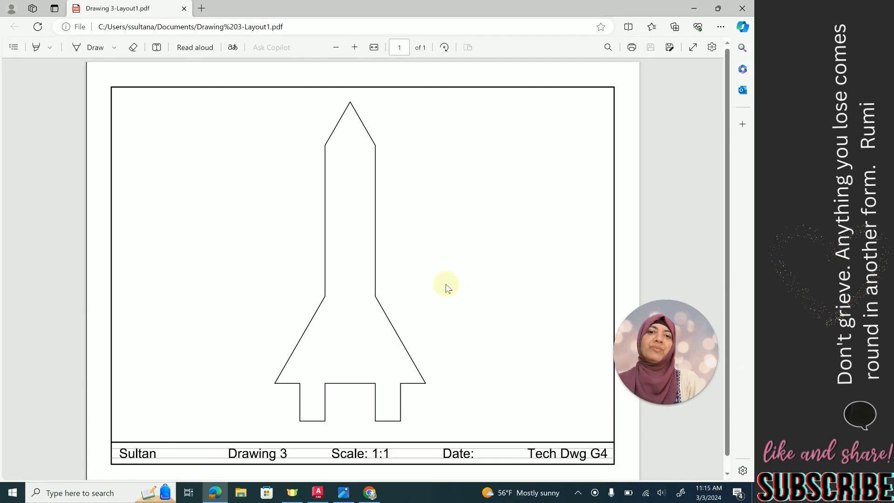
mouse_move(350, 252)
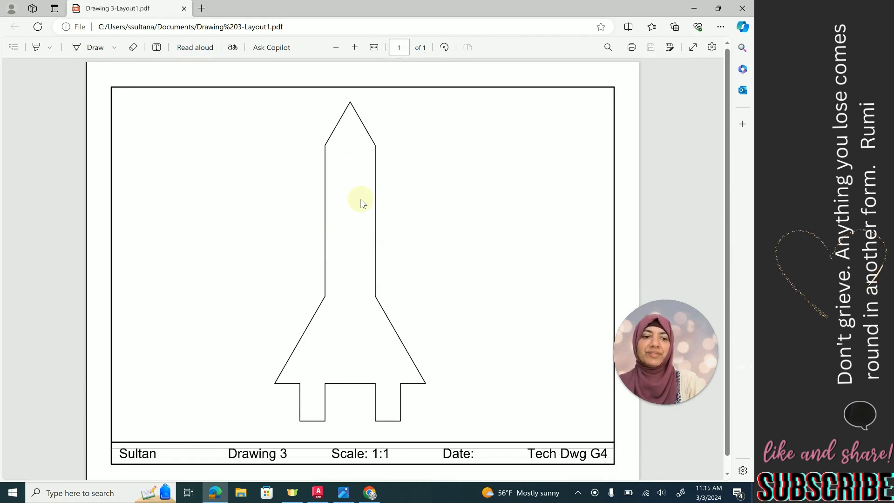
mouse_move(305, 190)
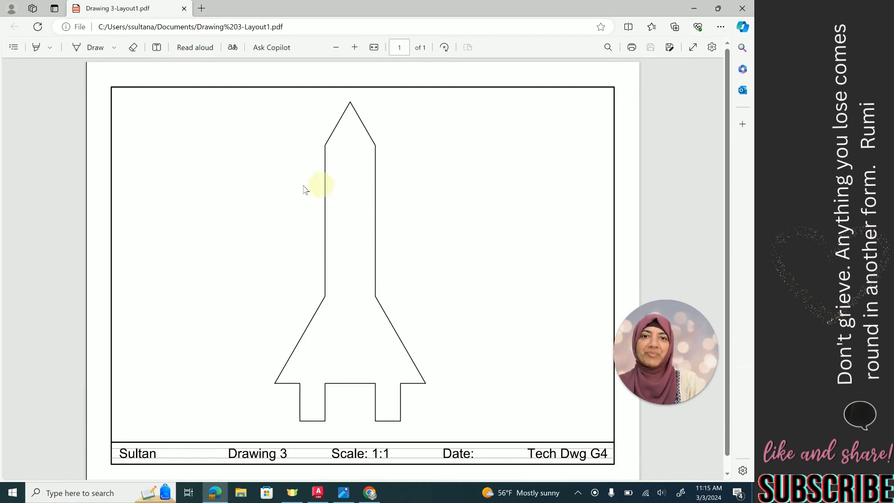